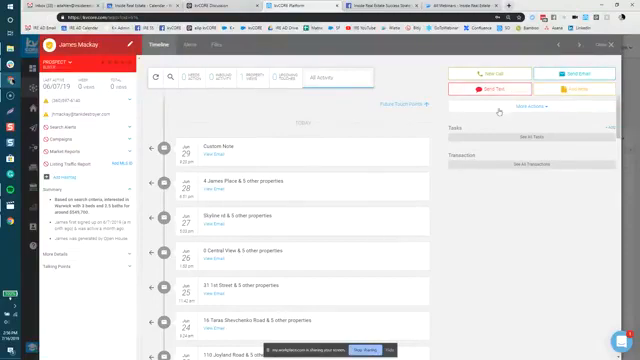
pyautogui.click(531, 107)
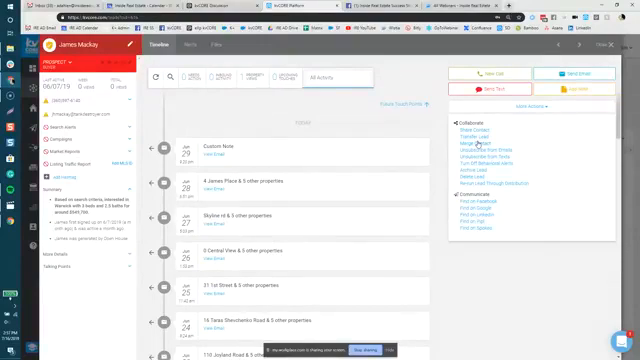
pyautogui.moveTo(477, 143)
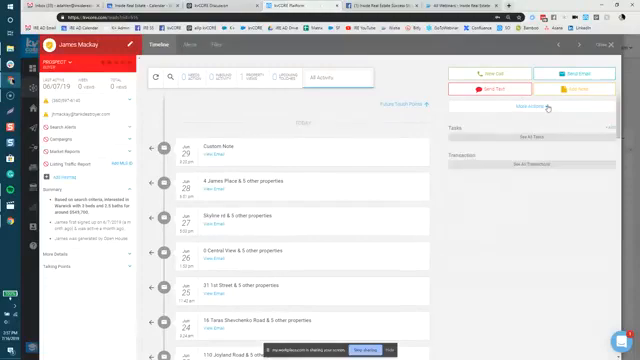
pyautogui.click(540, 107)
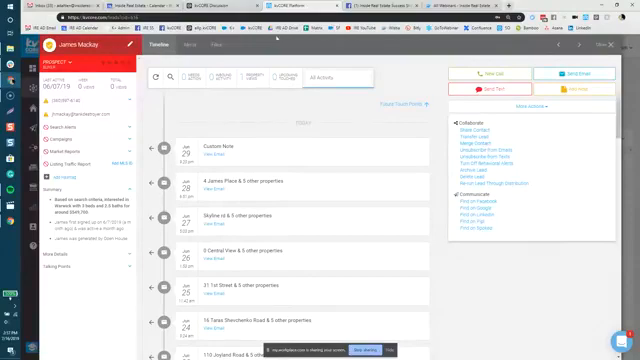
pyautogui.moveTo(318, 157)
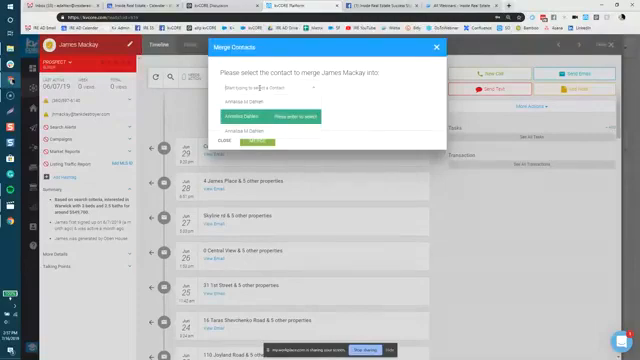
pyautogui.write('annalise')
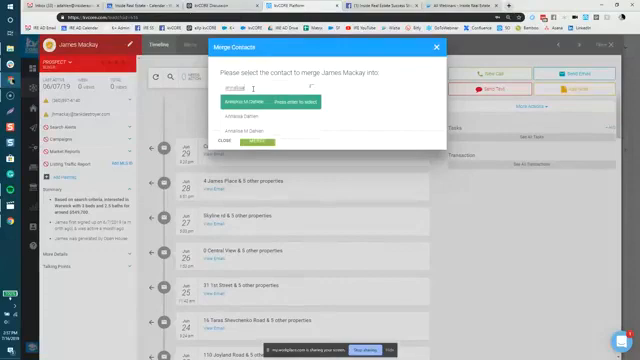
pyautogui.click(280, 101)
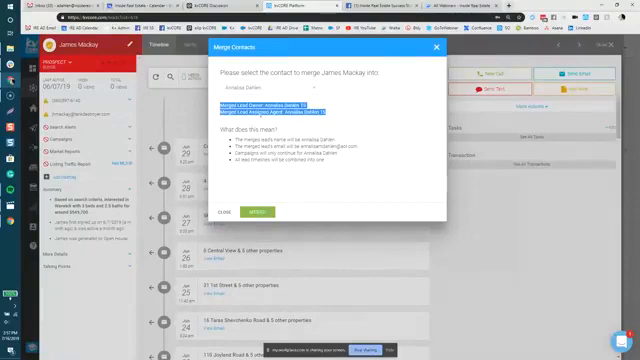
pyautogui.moveTo(286, 178)
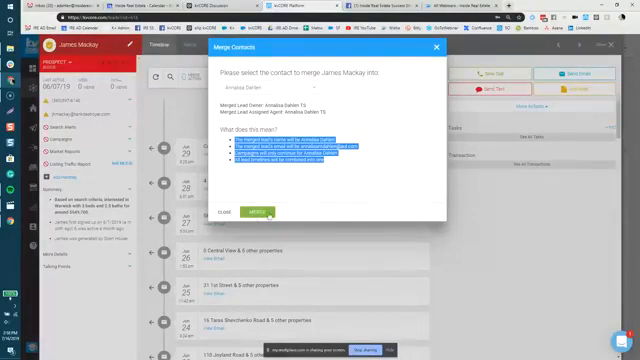
pyautogui.click(260, 211)
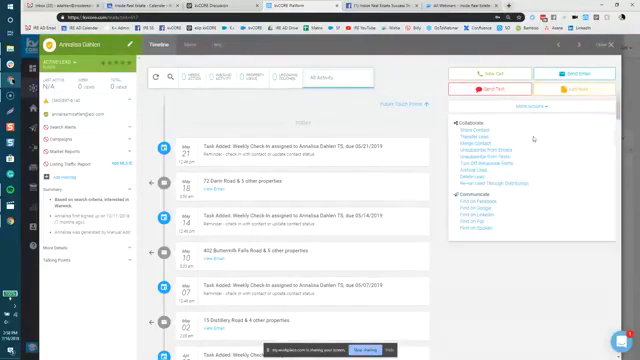
pyautogui.click(472, 153)
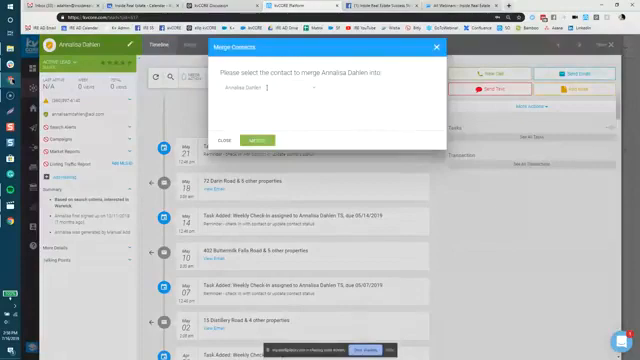